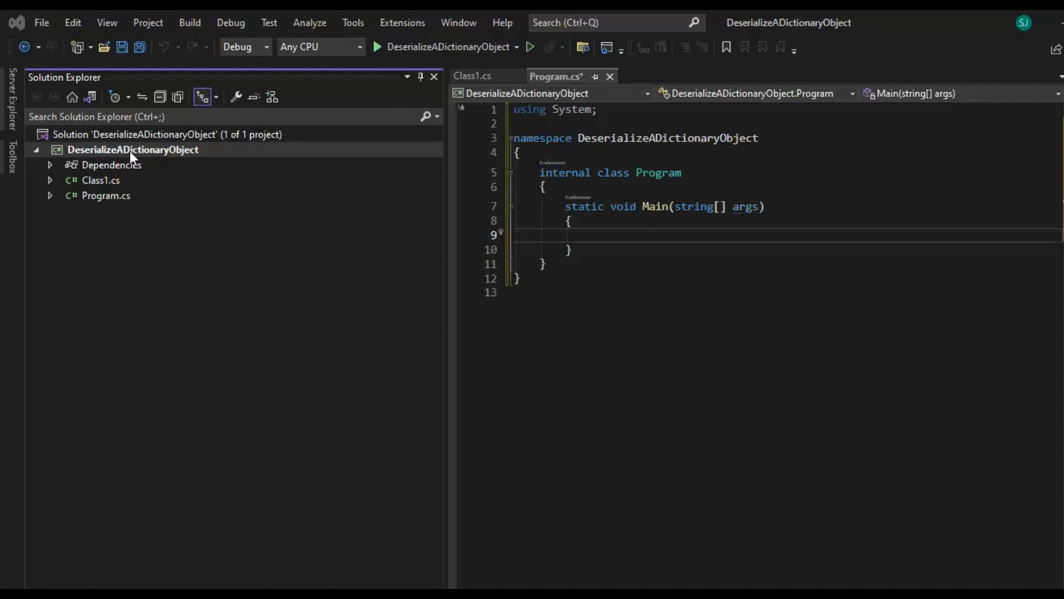
# Step: Search NuGet for 'newtonsoft' from the project and select the Newtonsoft.Json package
pyautogui.rightClick(134, 149)
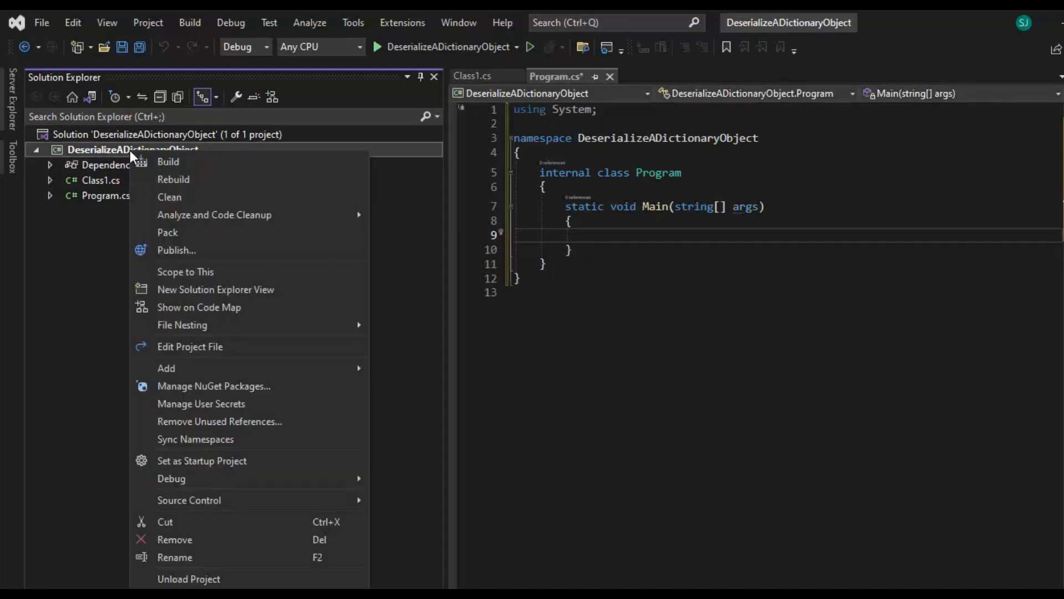
pyautogui.moveTo(213, 386)
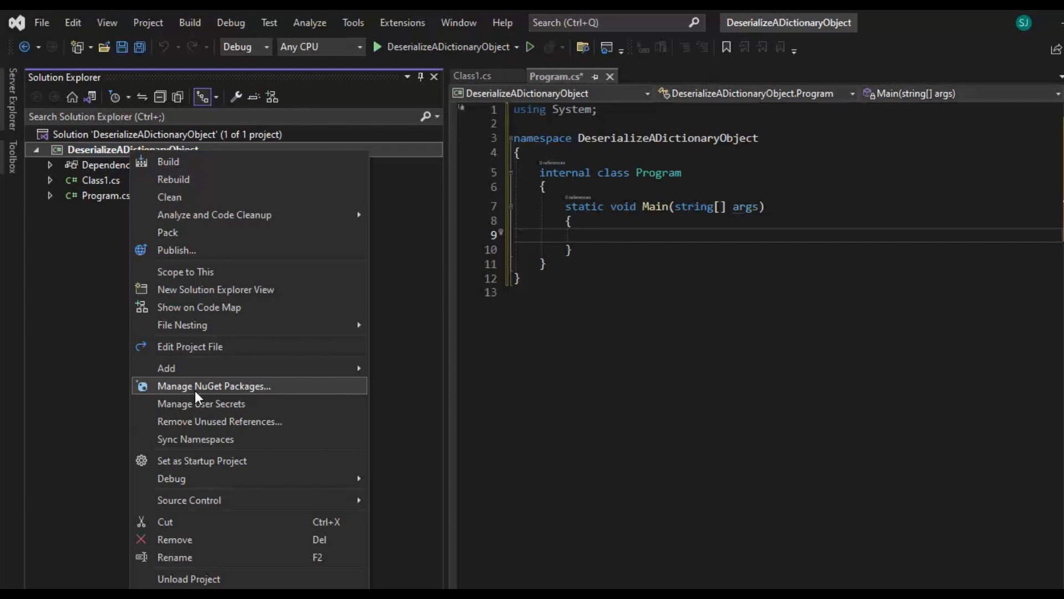
pyautogui.click(213, 386)
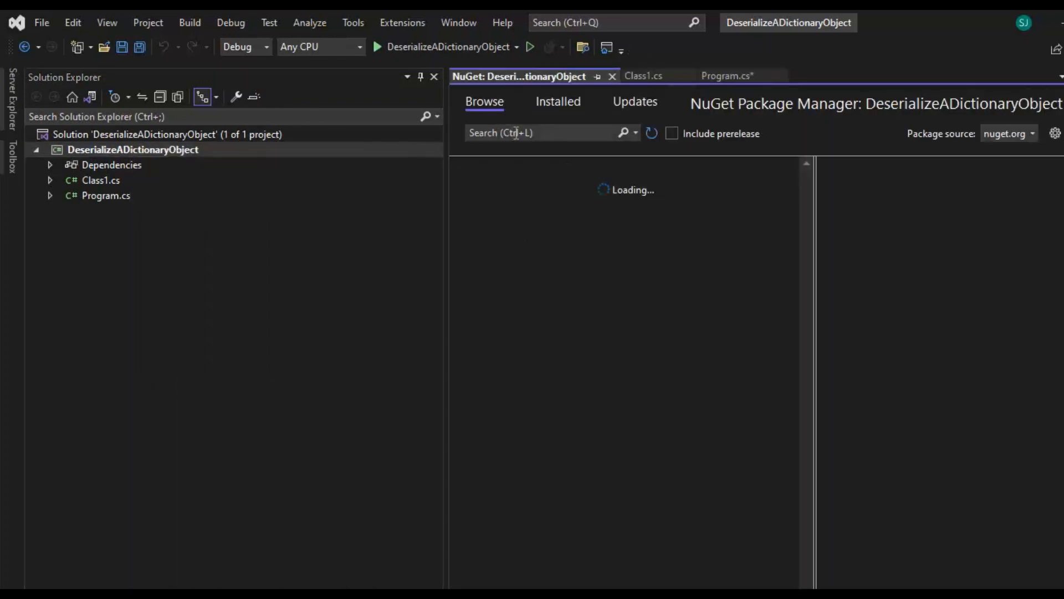
pyautogui.write('newtonsoft')
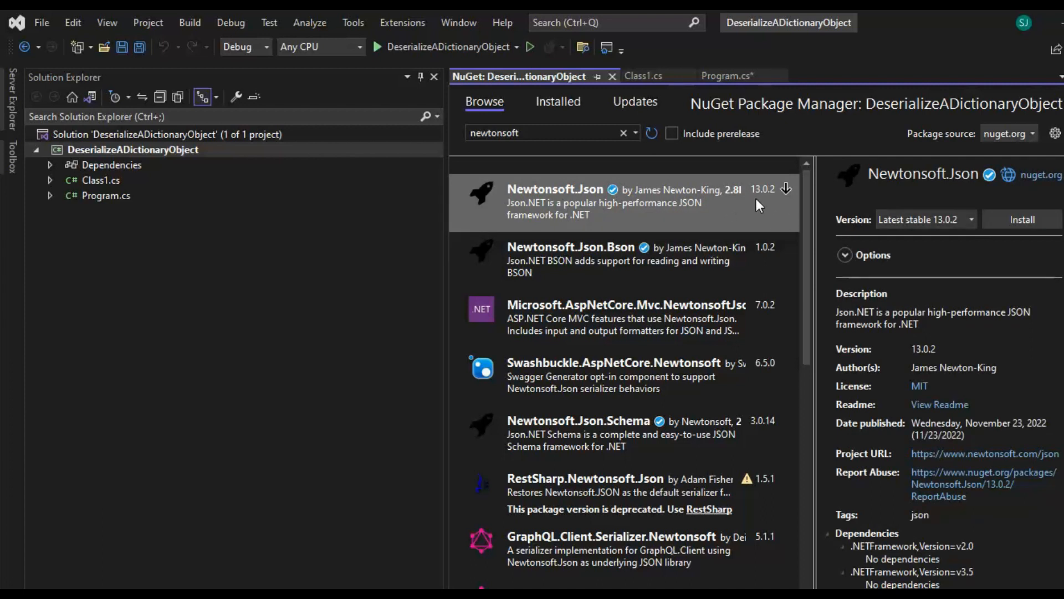
pyautogui.click(1021, 220)
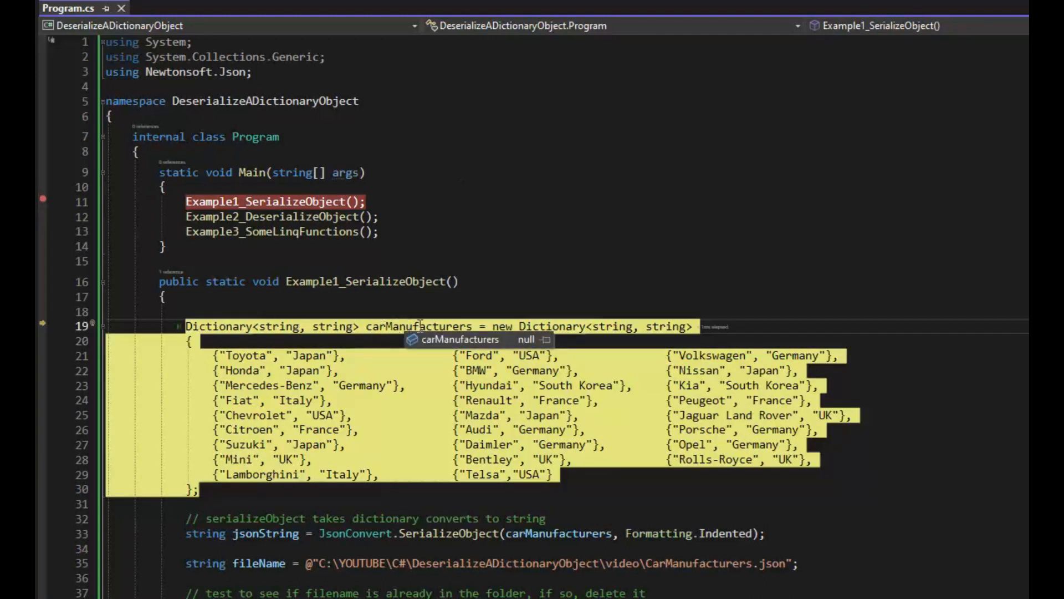
# Step: Step over Example1_SerializeObject with F10 and inspect the fileName value
pyautogui.scroll(-3)
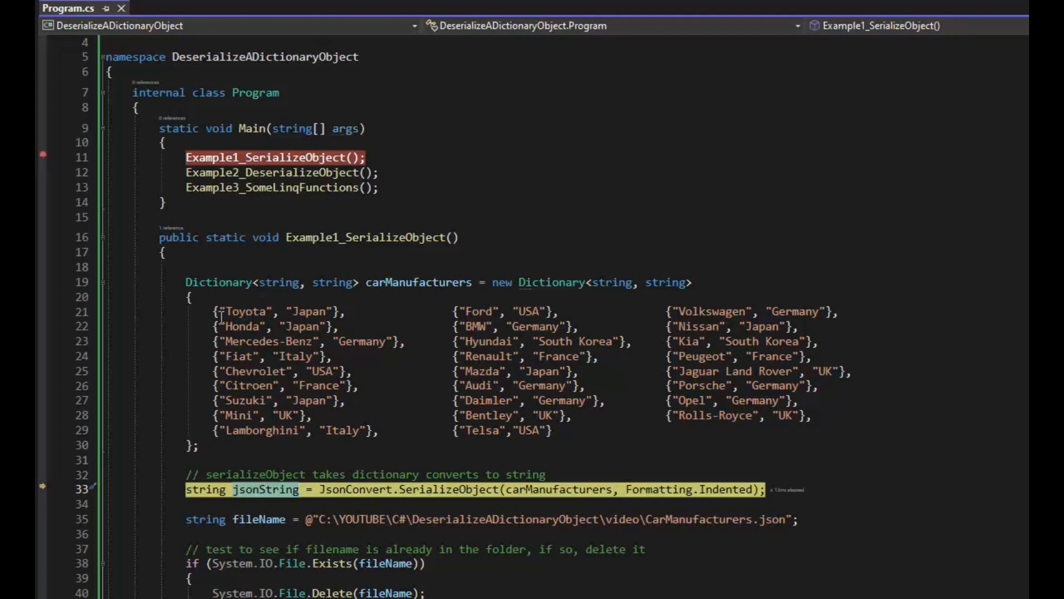
pyautogui.moveTo(735, 539)
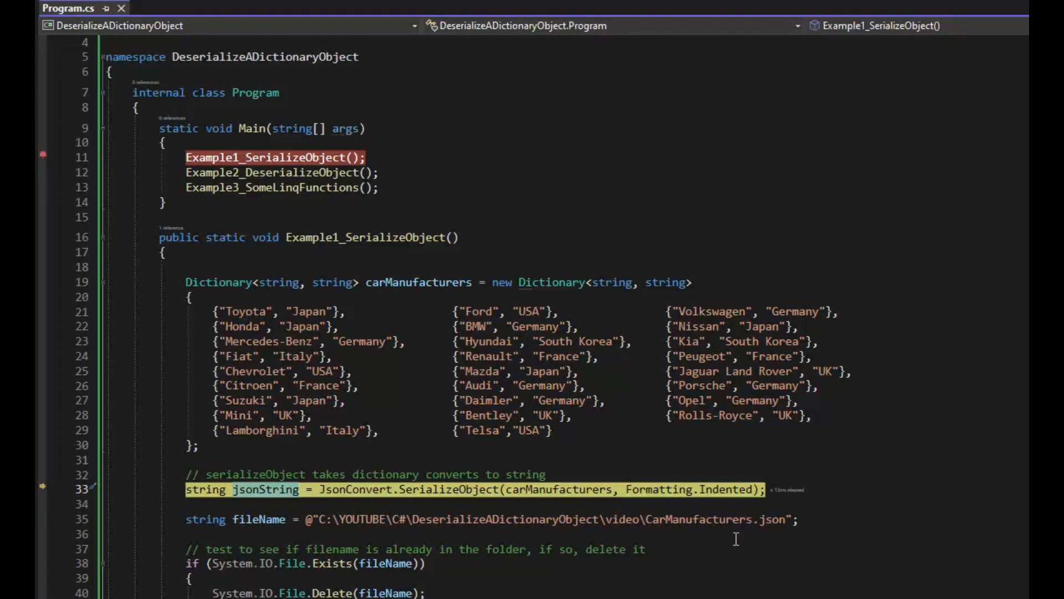
pyautogui.press('F10')
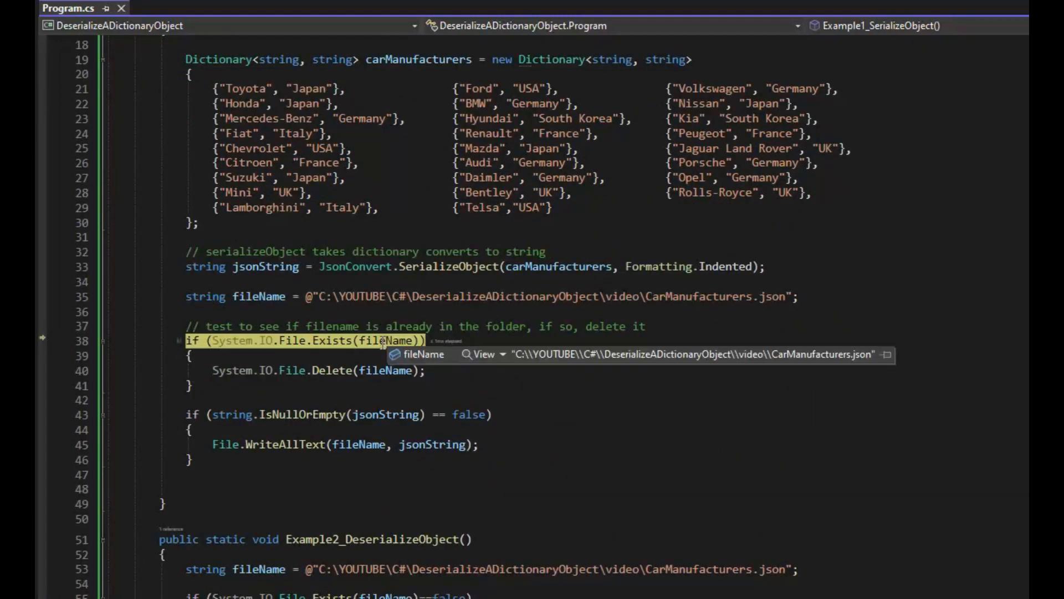
pyautogui.doubleClick(557, 266)
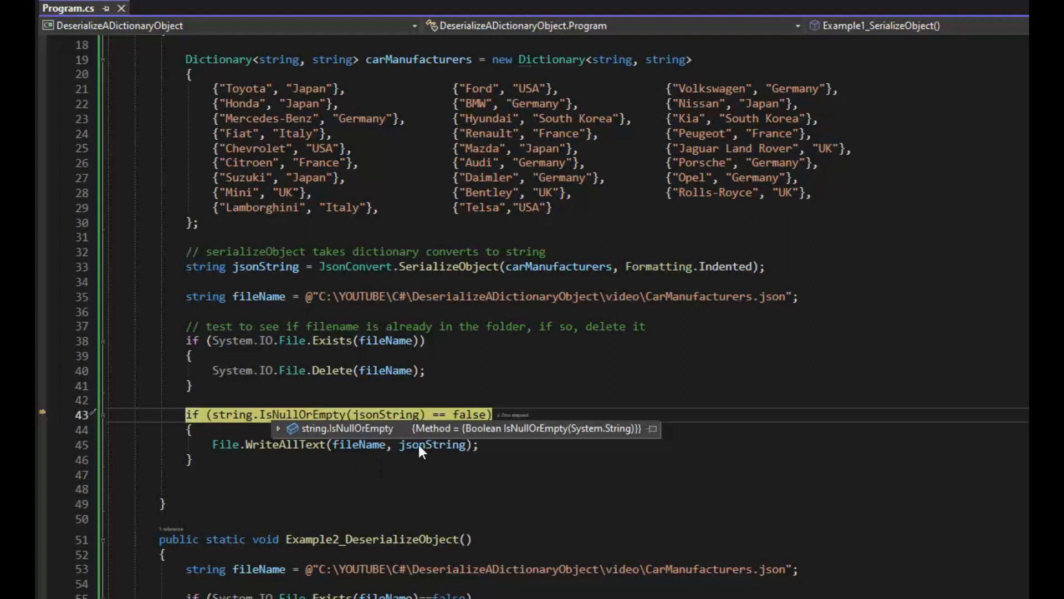
pyautogui.moveTo(391, 397)
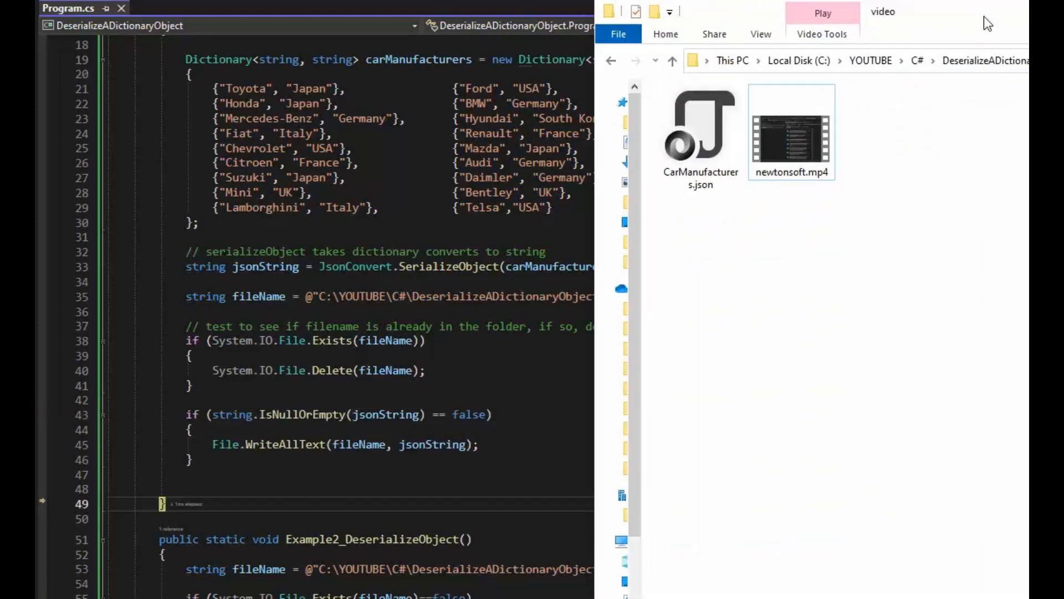
# Step: Select CarManufacturers.json in the video folder and choose a context-menu action on it
pyautogui.click(699, 129)
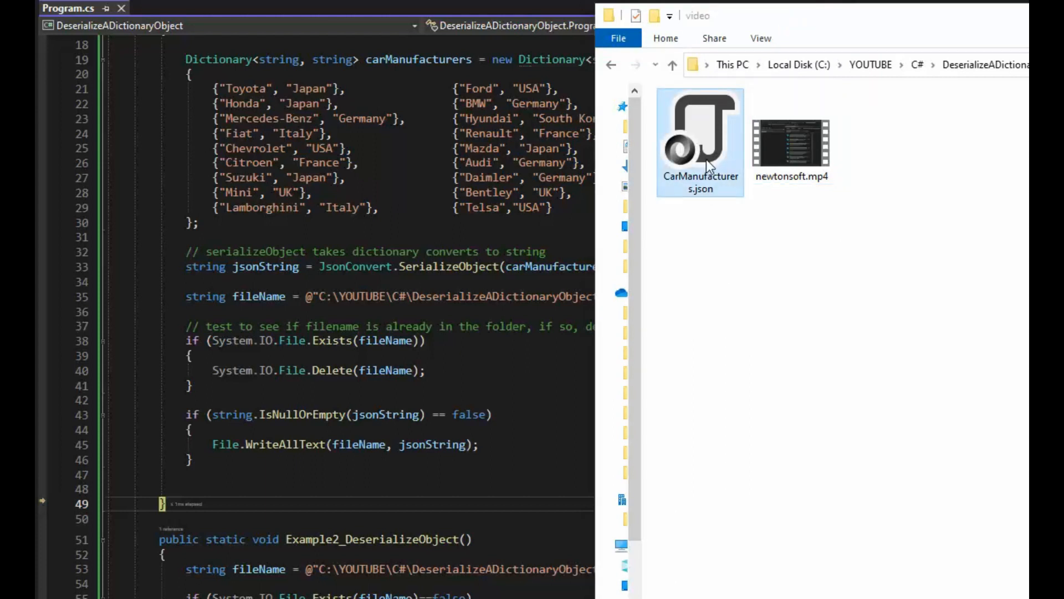
pyautogui.rightClick(700, 135)
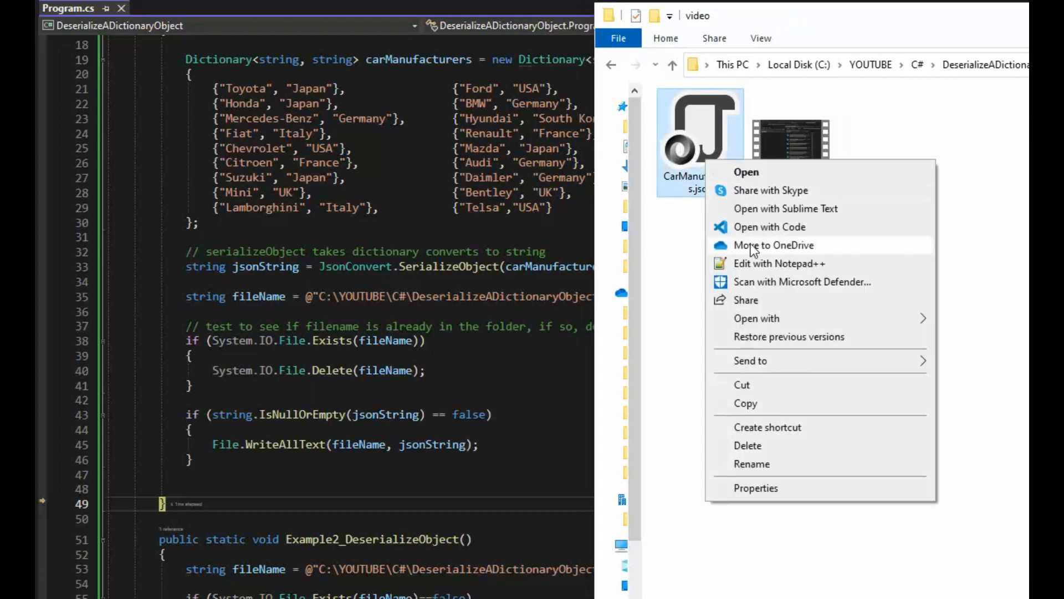
pyautogui.click(779, 264)
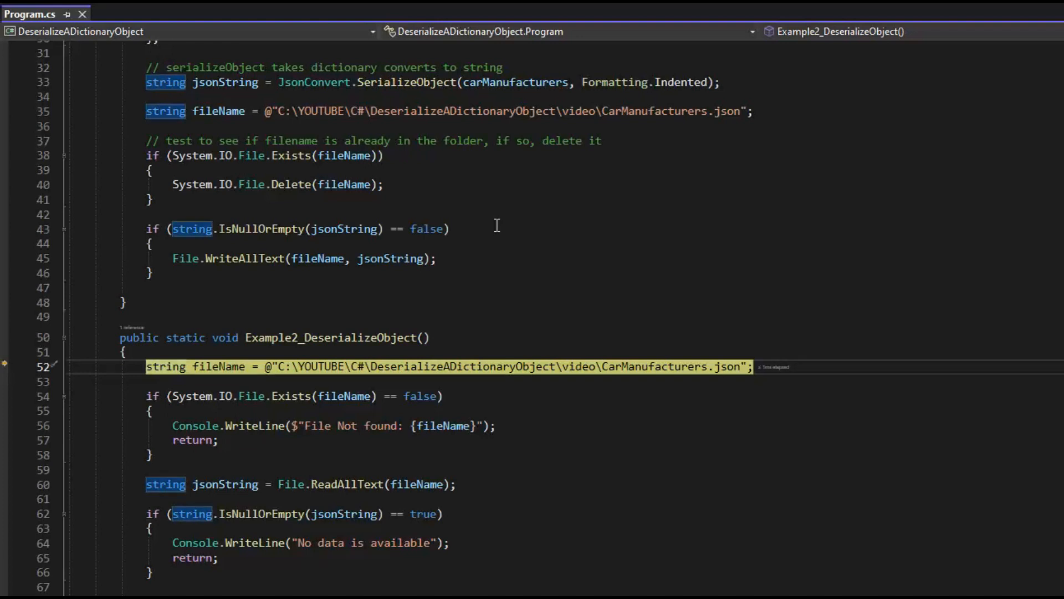
# Step: Step over Example2_DeserializeObject and highlight occurrences of the string type
pyautogui.press('F10')
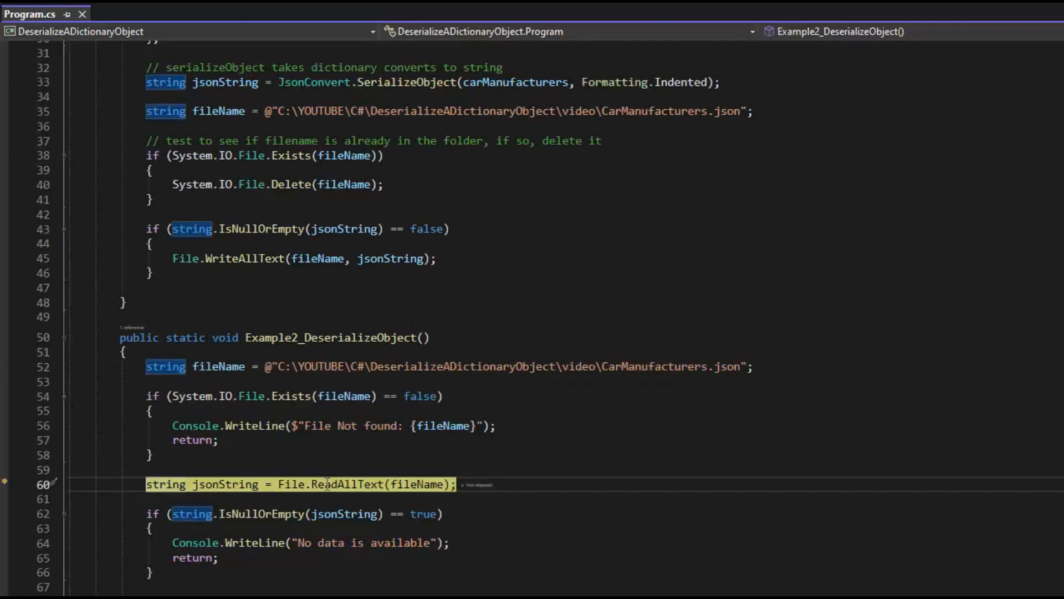
pyautogui.moveTo(422, 485)
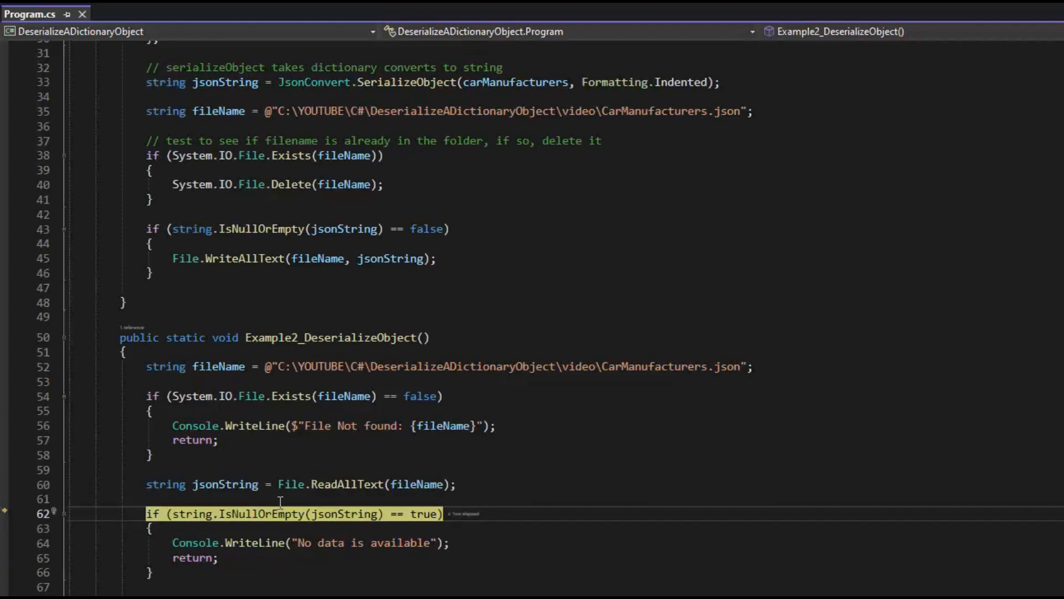
pyautogui.scroll(-3)
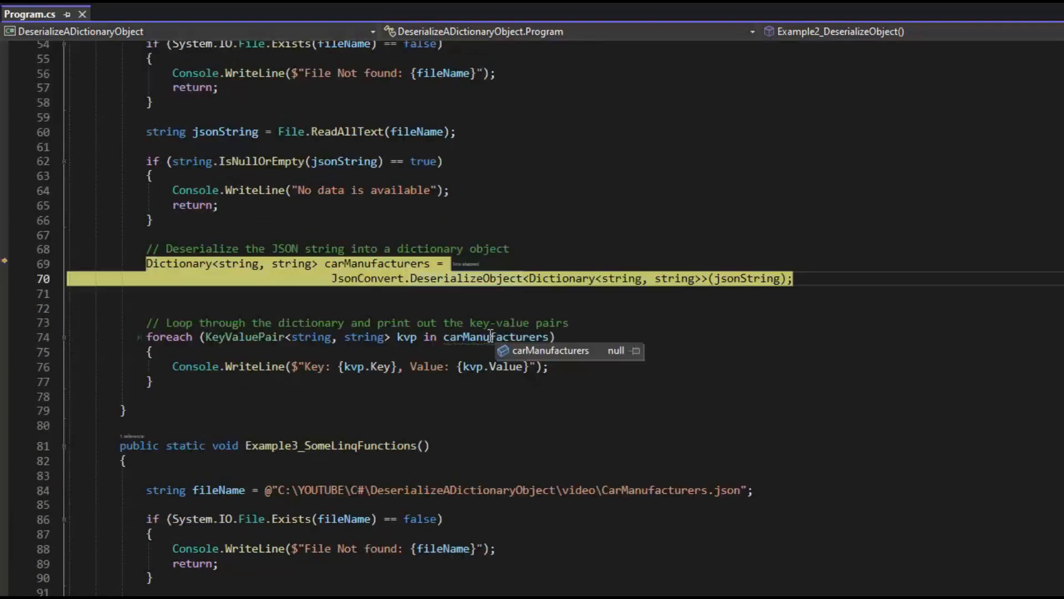
pyautogui.moveTo(512, 355)
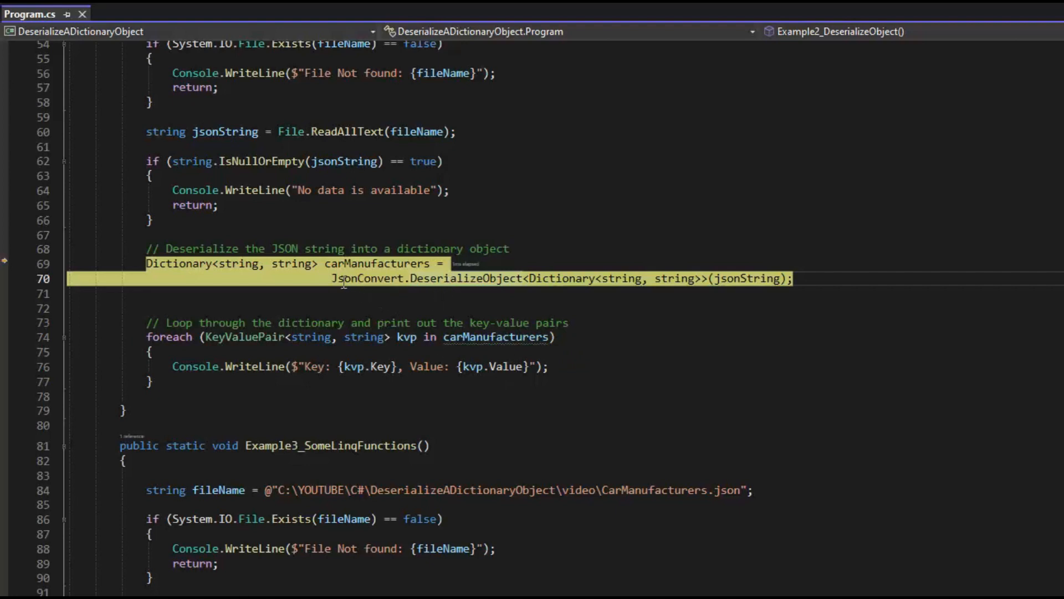
pyautogui.moveTo(485, 278)
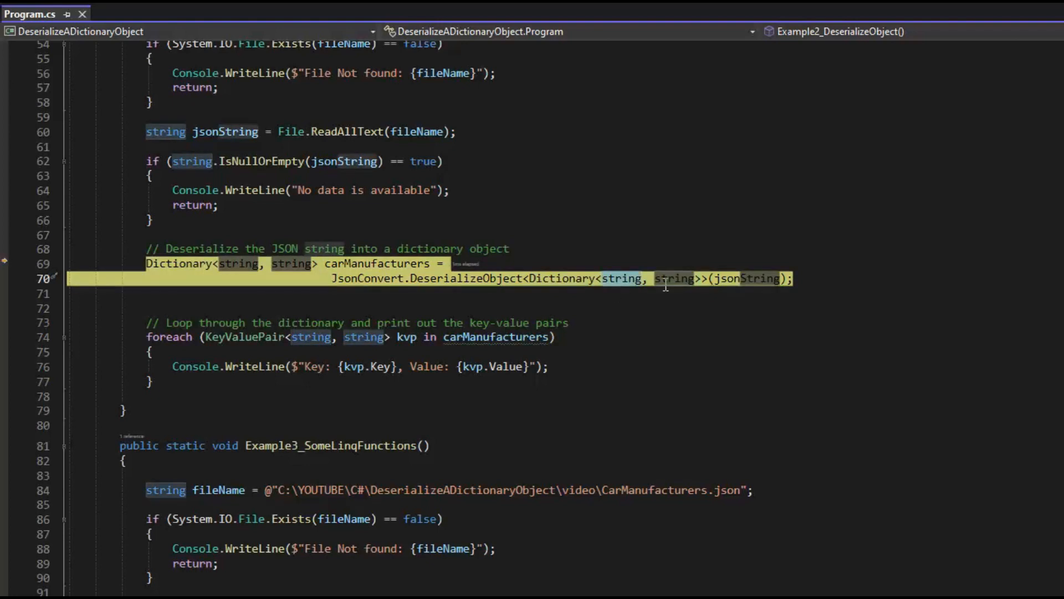
pyautogui.click(671, 278)
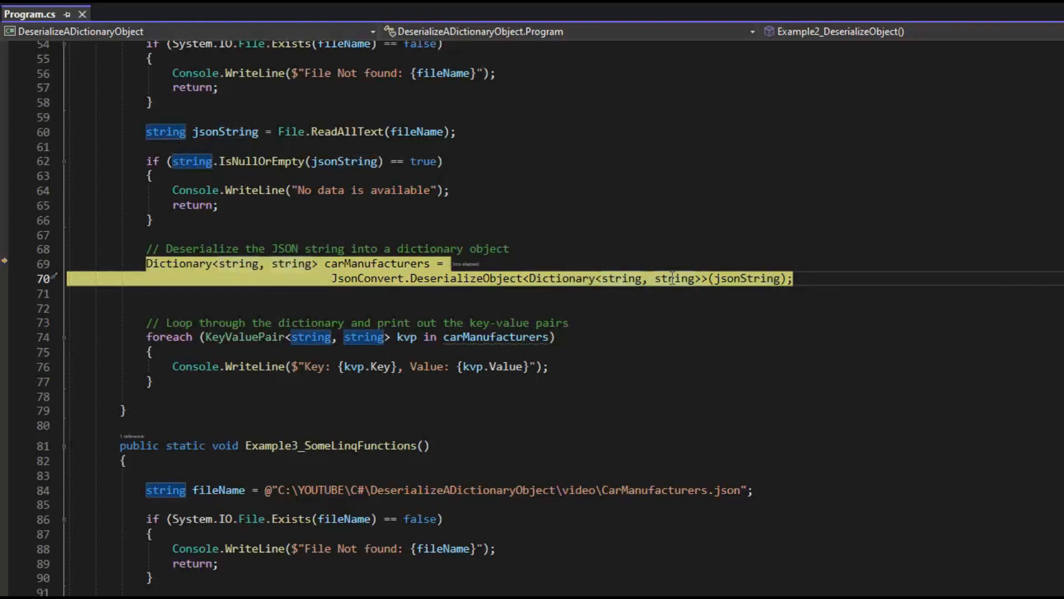
pyautogui.moveTo(741, 277)
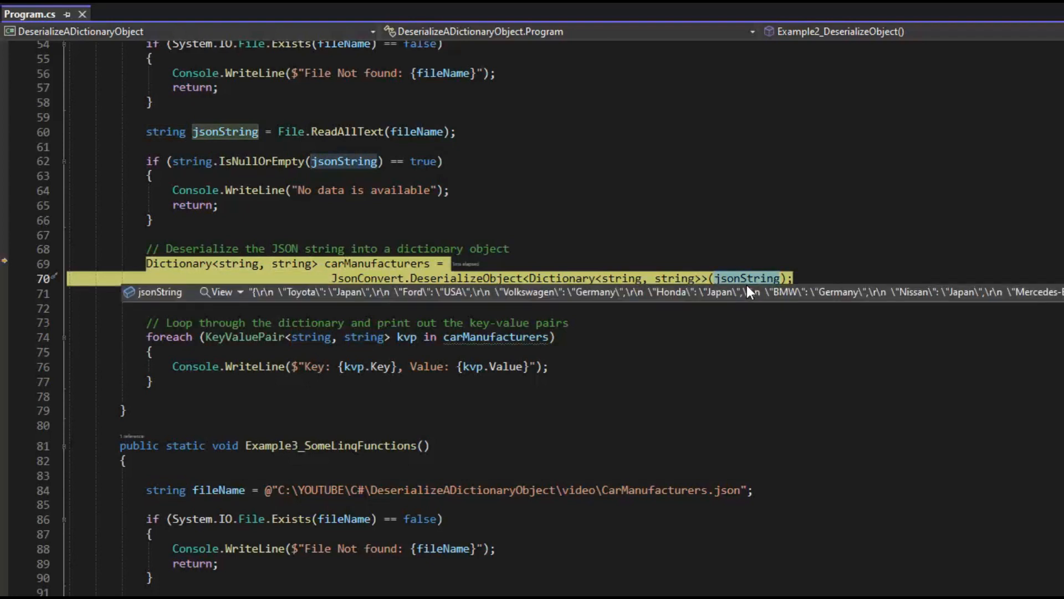
pyautogui.moveTo(528, 265)
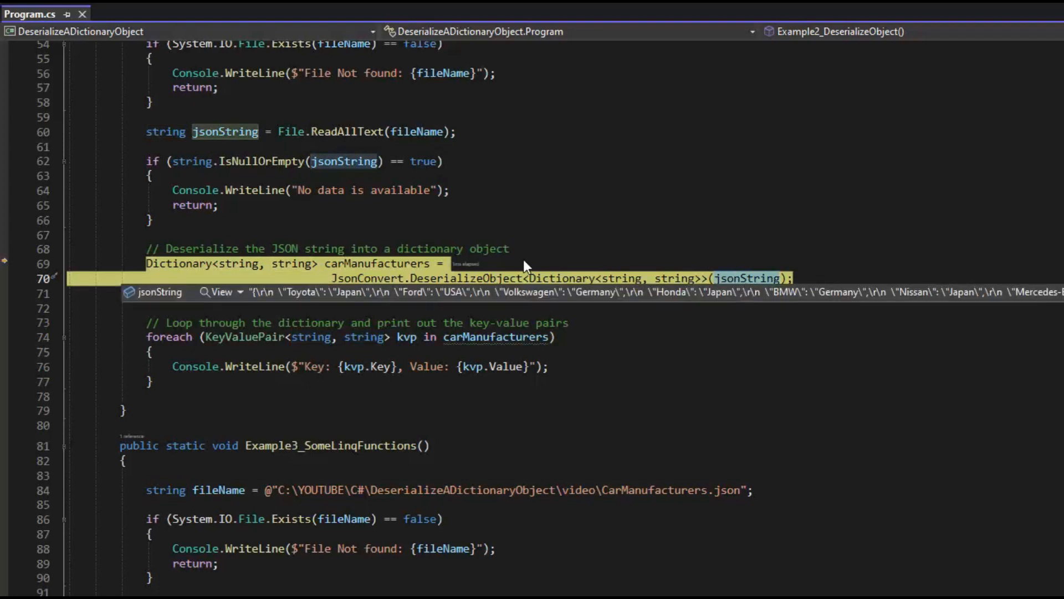
pyautogui.moveTo(346, 275)
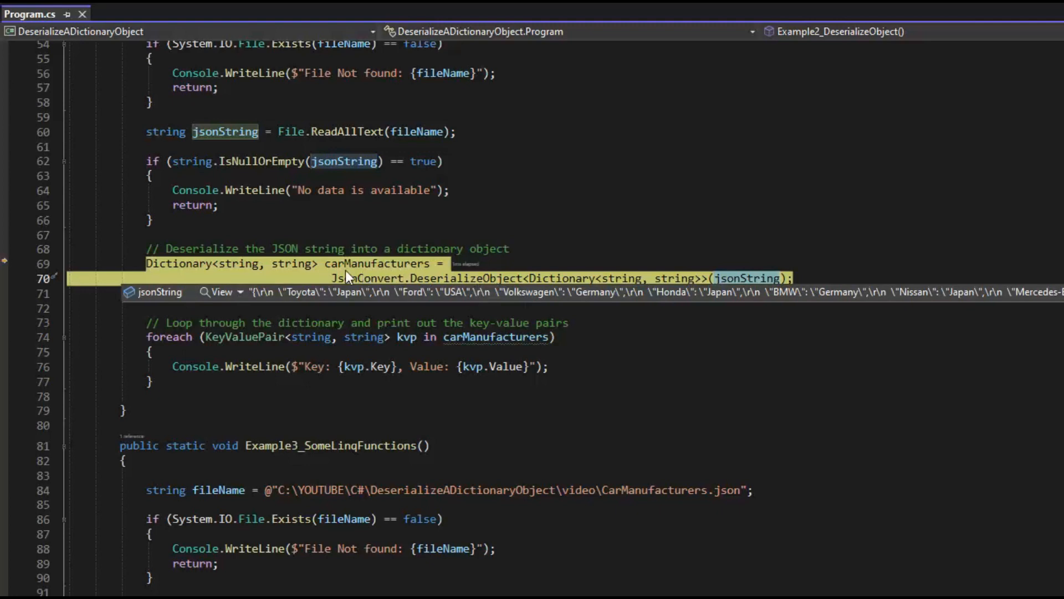
pyautogui.moveTo(396, 271)
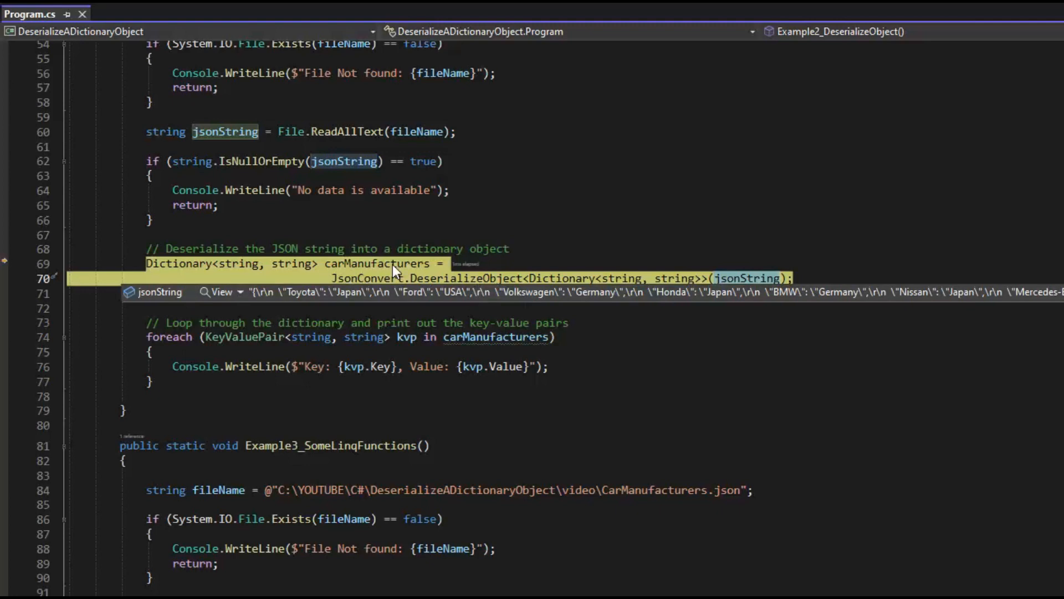
pyautogui.moveTo(211, 279)
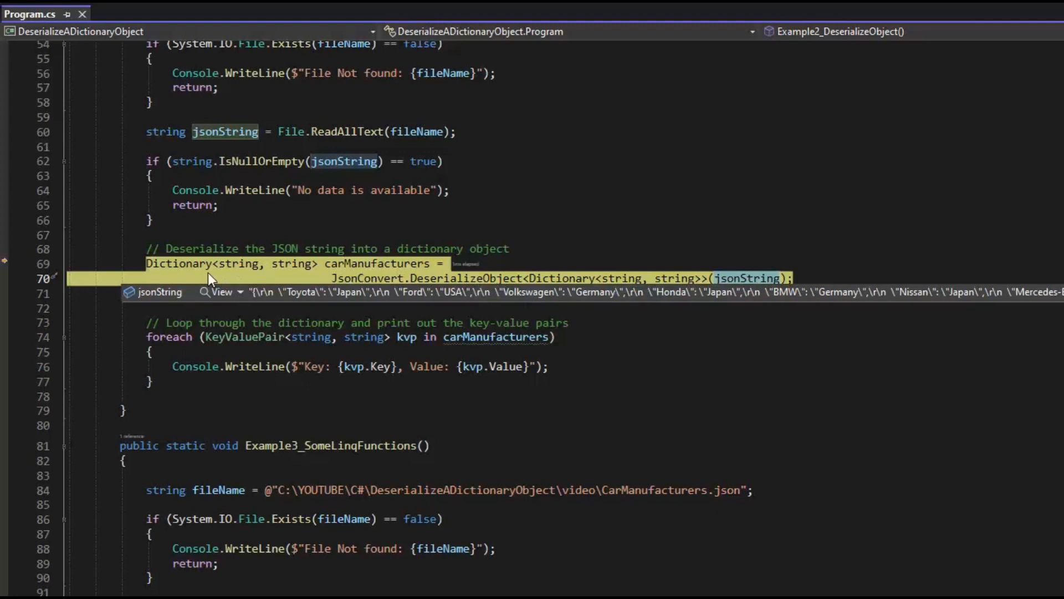
pyautogui.moveTo(297, 332)
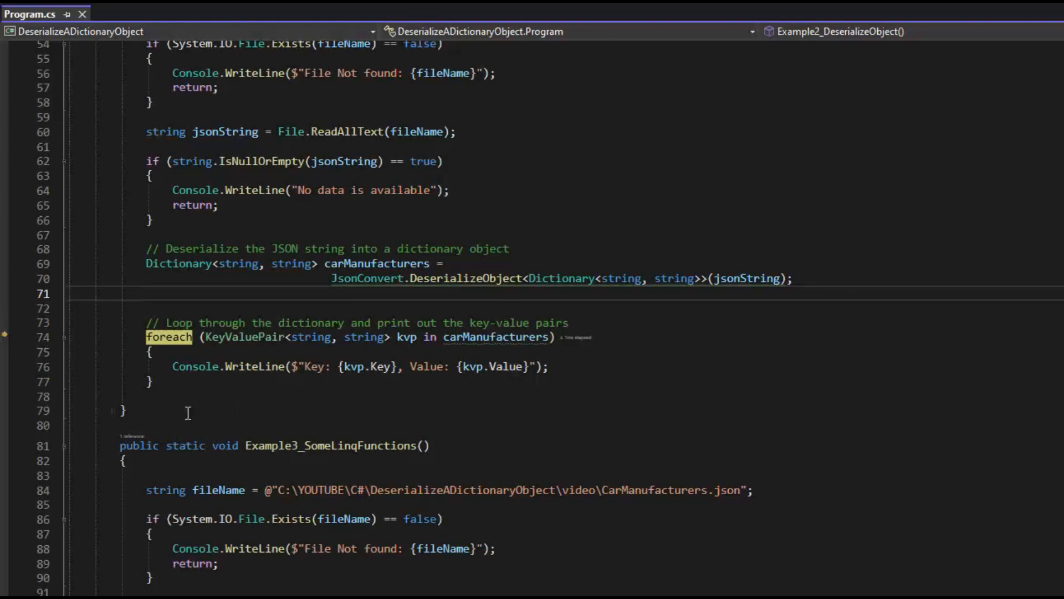
# Step: Continue with F5 so the foreach loop prints every manufacturer-country pair
pyautogui.press('F5')
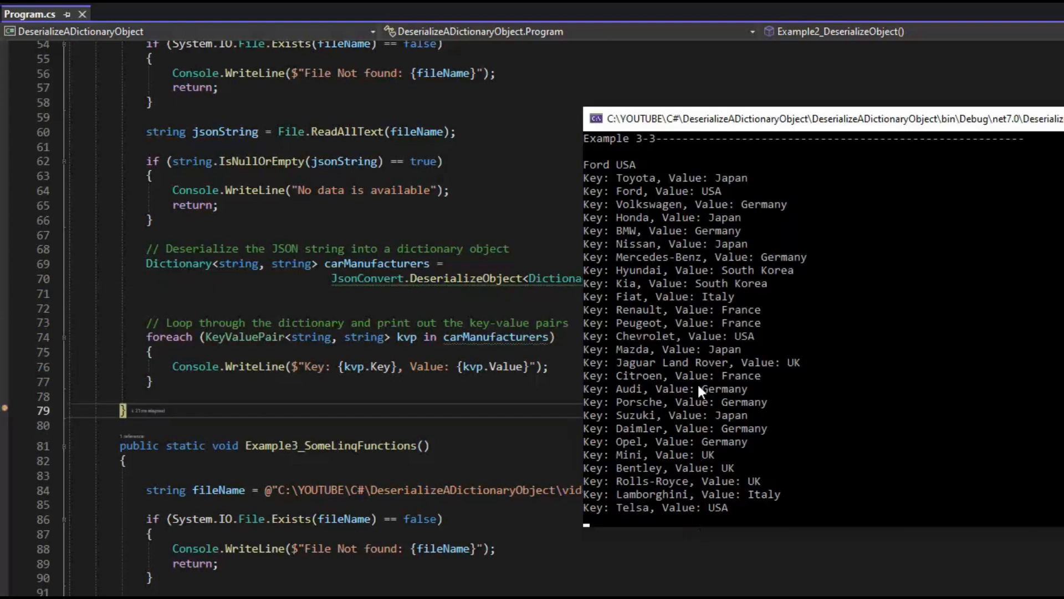
pyautogui.moveTo(611, 180)
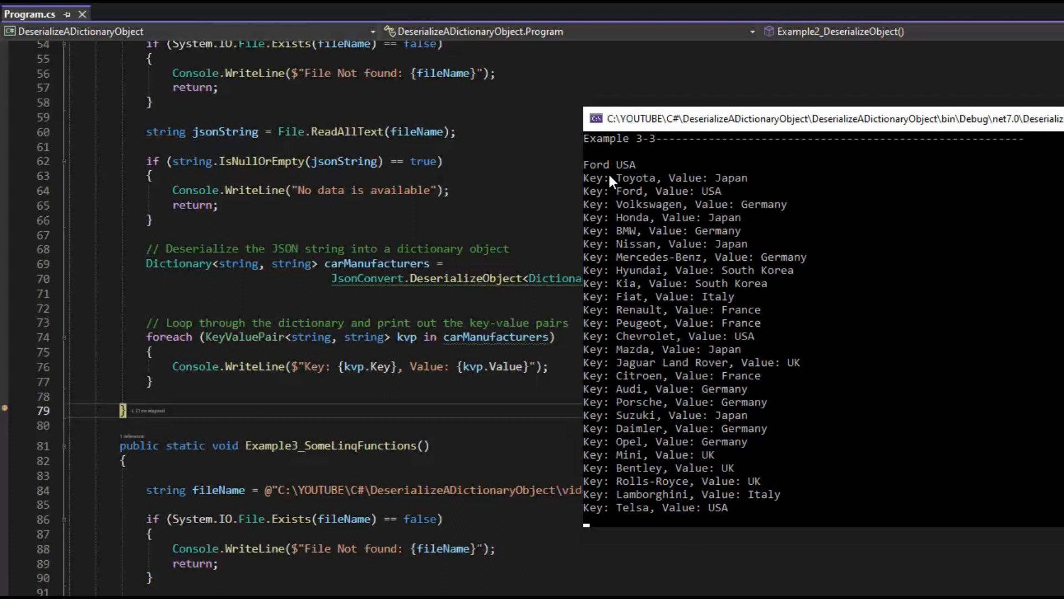
pyautogui.moveTo(690, 187)
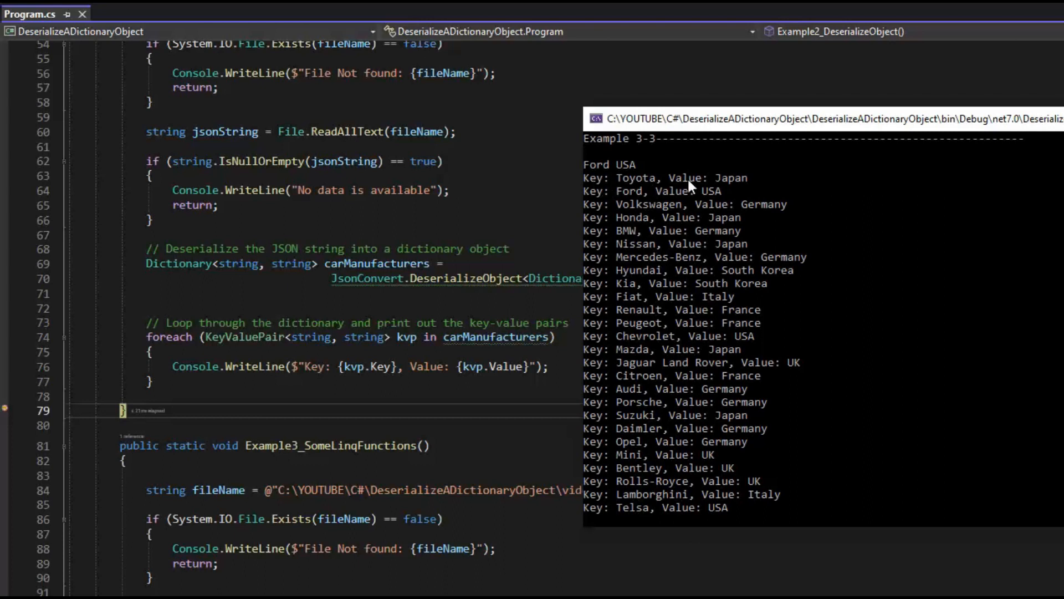
pyautogui.moveTo(639, 187)
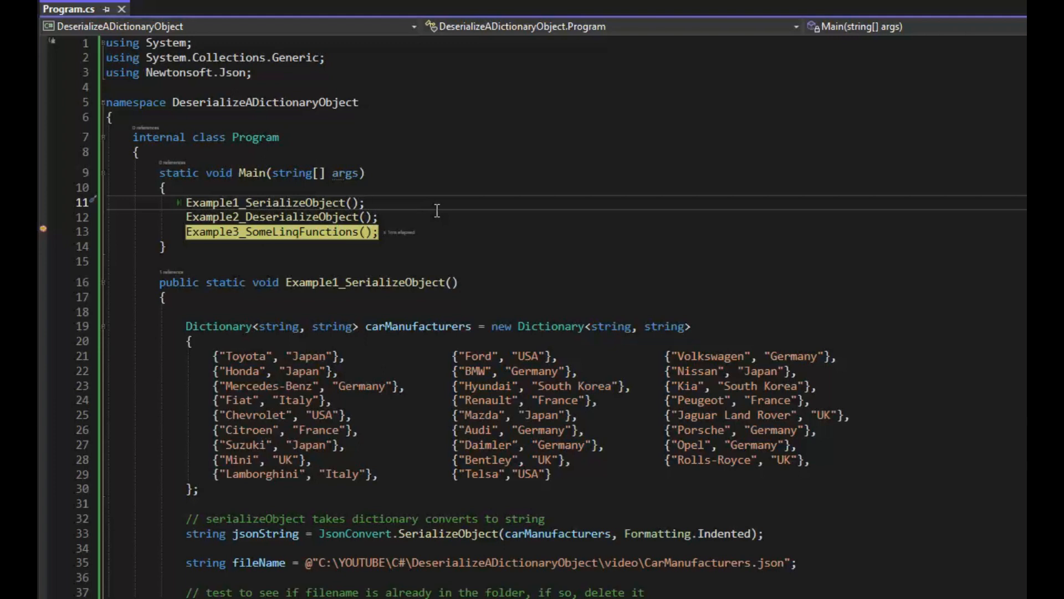
# Step: Step past ReadAllText in Example3_SomeLinqFunctions toward the GroupBy query
pyautogui.scroll(-3)
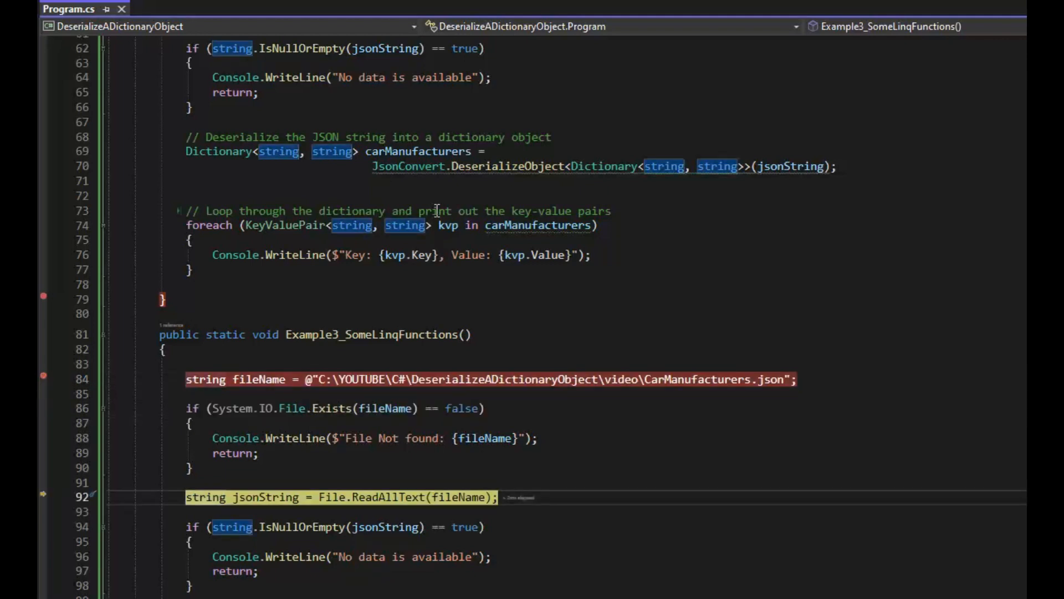
pyautogui.press('F10')
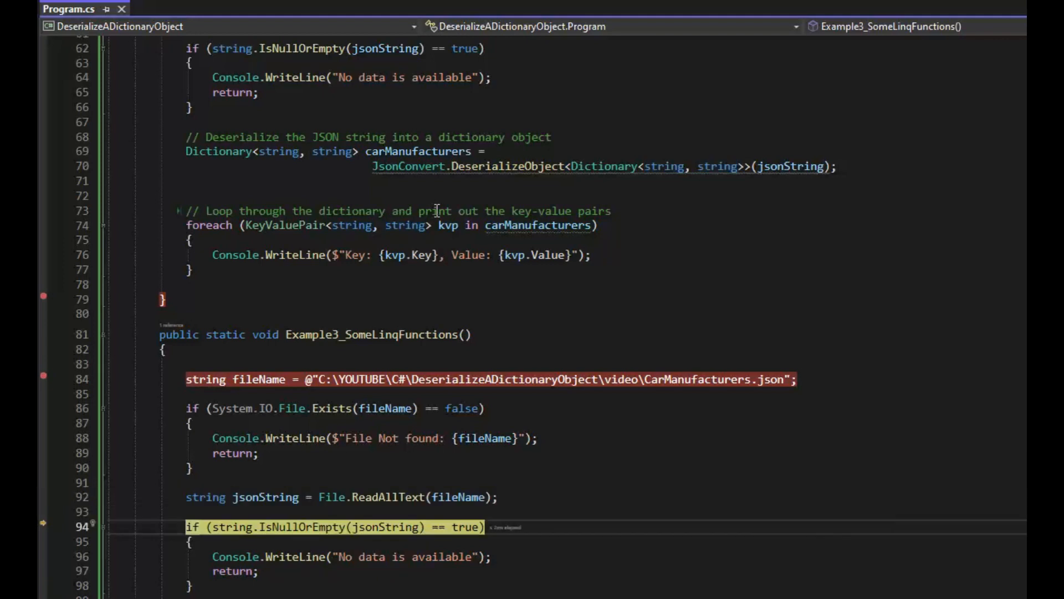
pyautogui.scroll(-3)
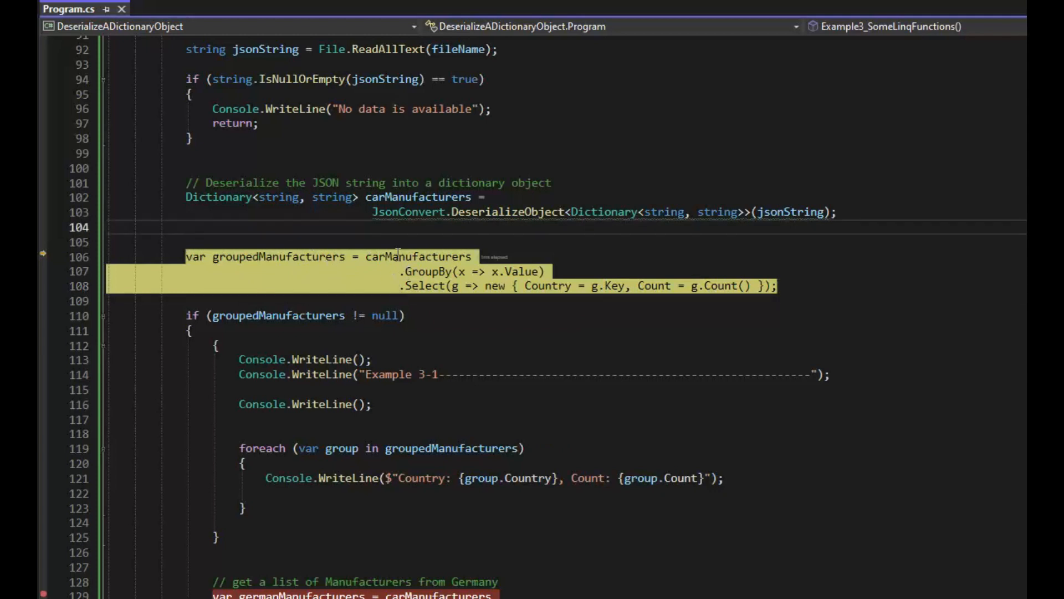
pyautogui.moveTo(439, 341)
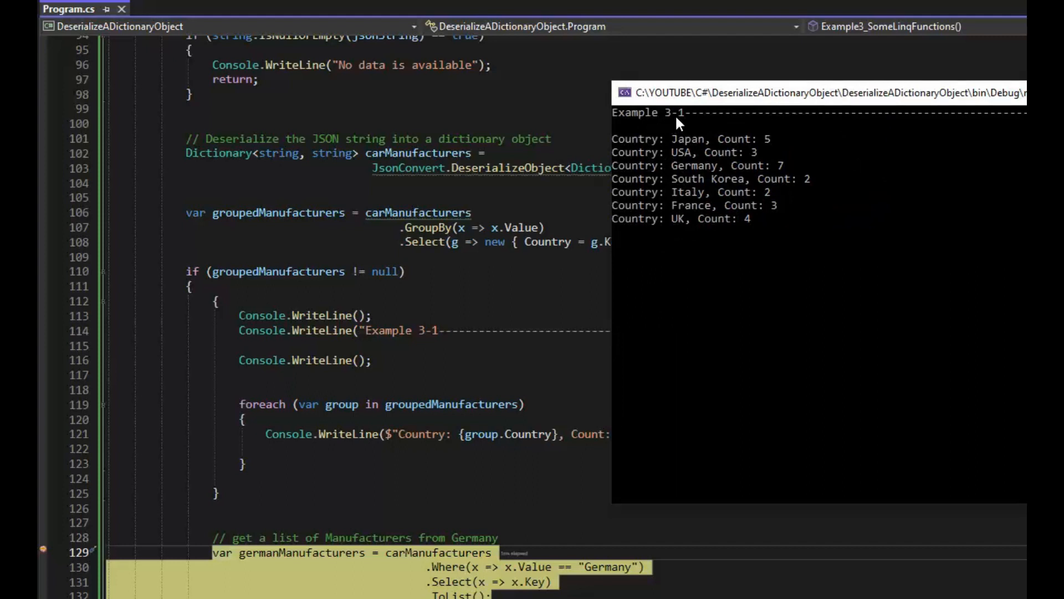
pyautogui.moveTo(778, 151)
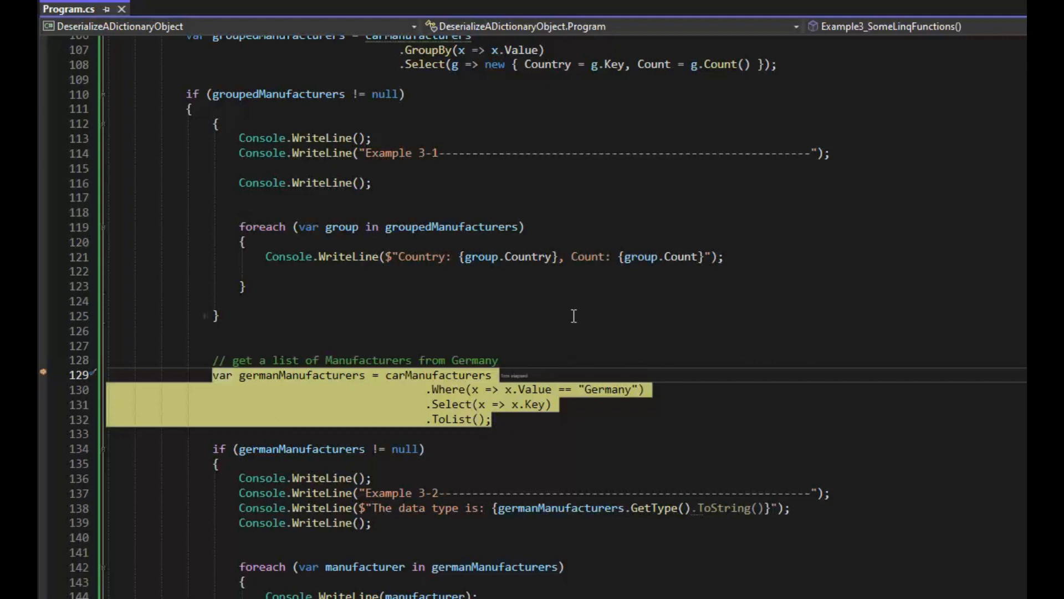
pyautogui.moveTo(602, 297)
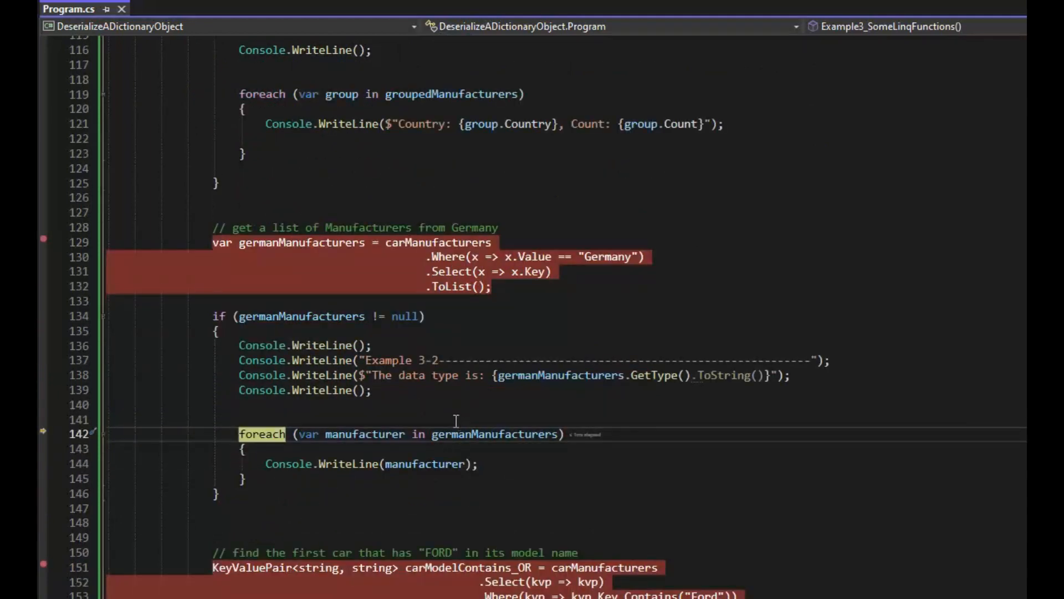
pyautogui.moveTo(417, 286)
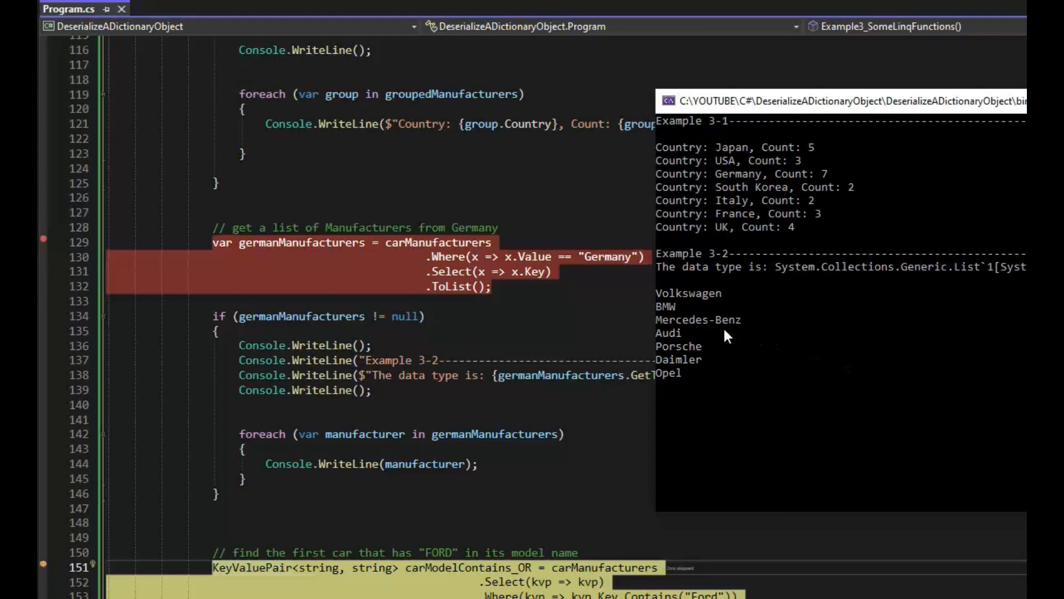
pyautogui.moveTo(691, 301)
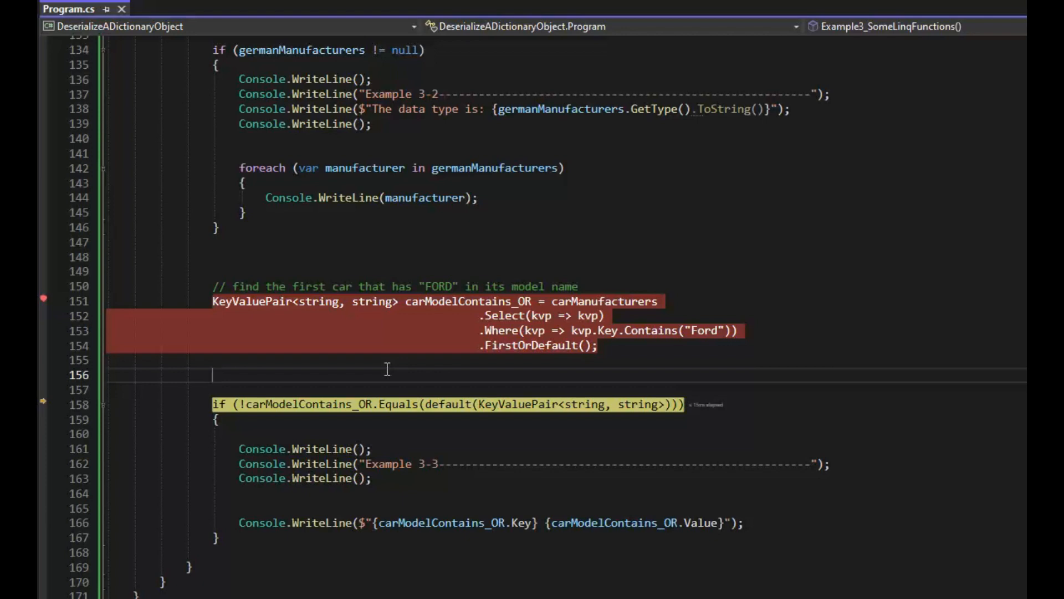
pyautogui.moveTo(436, 347)
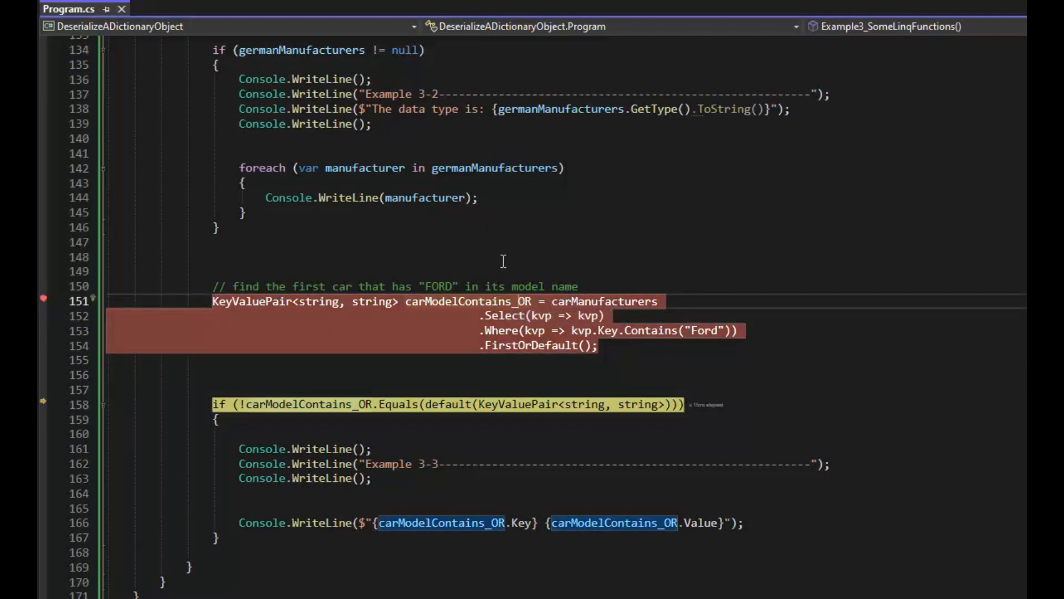
pyautogui.moveTo(809, 221)
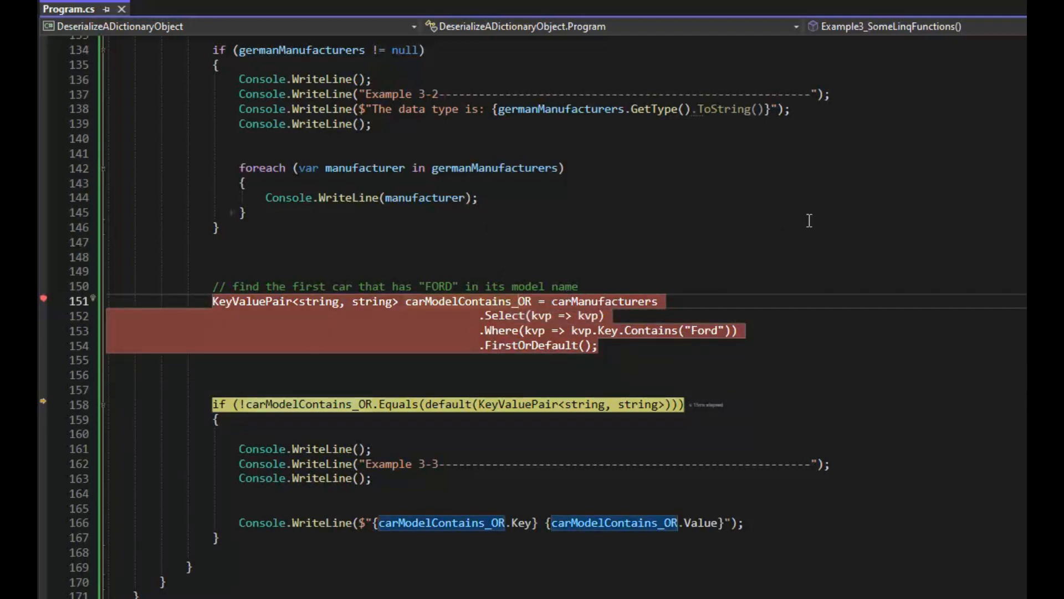